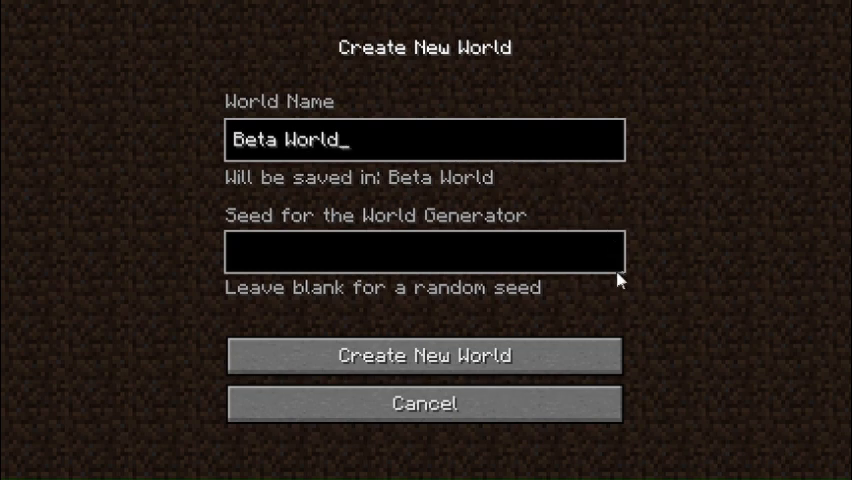
# Generate 'Beta World' with a blank (random) seed and spawn into it.
pyautogui.click(423, 355)
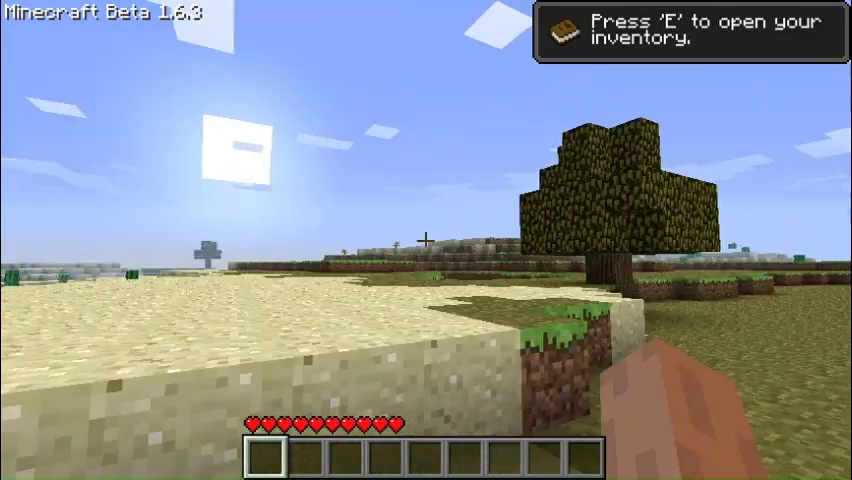
# Leave the world and reopen Create New World with 'Beta World' and a blank seed.
pyautogui.press('e')
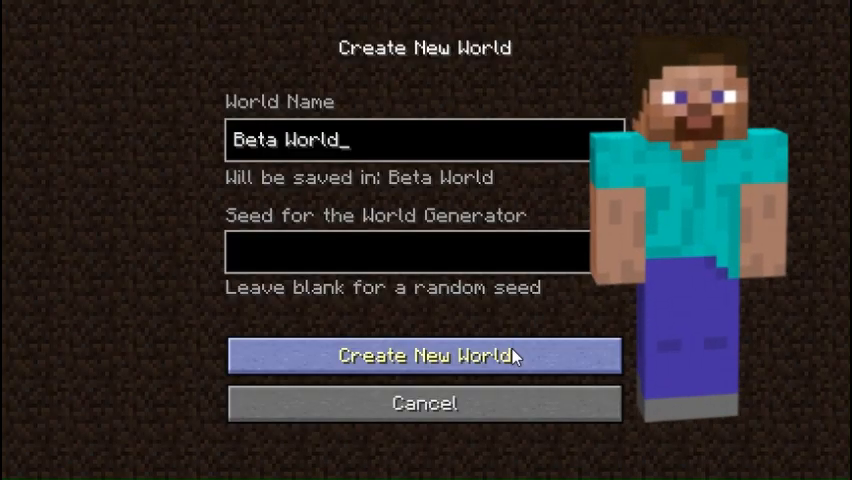
pyautogui.click(424, 355)
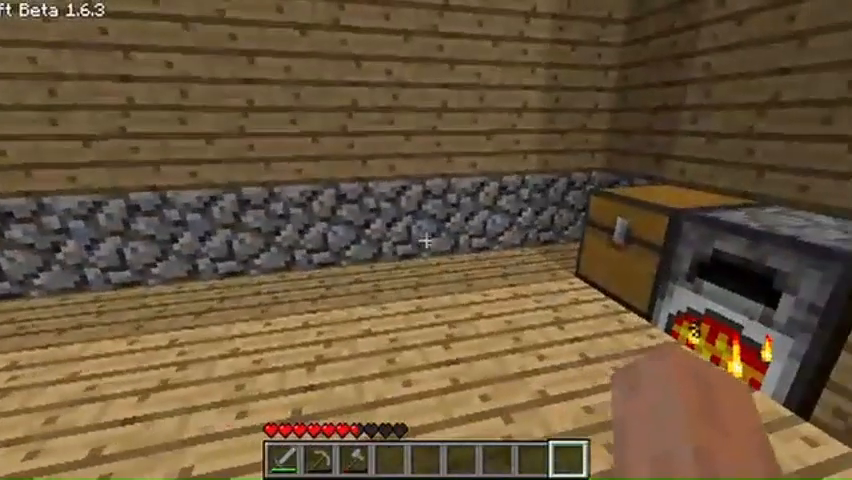
pyautogui.moveTo(426, 240)
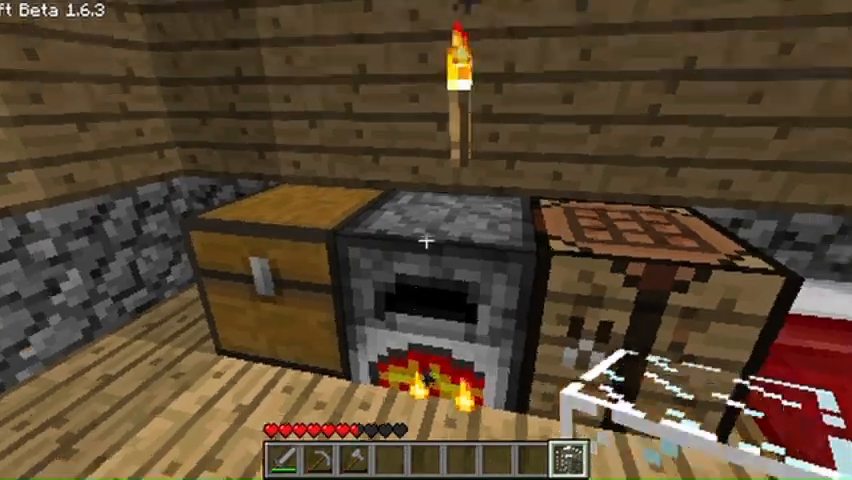